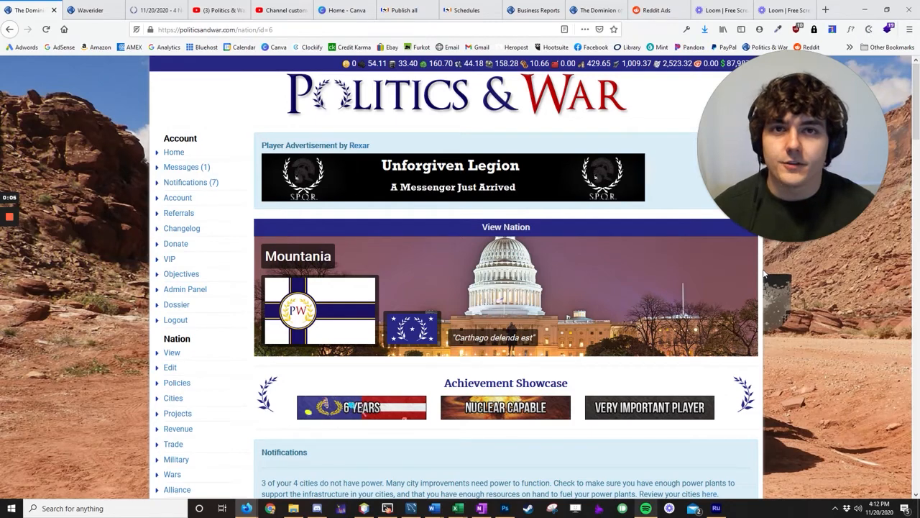
mouse_move(169, 258)
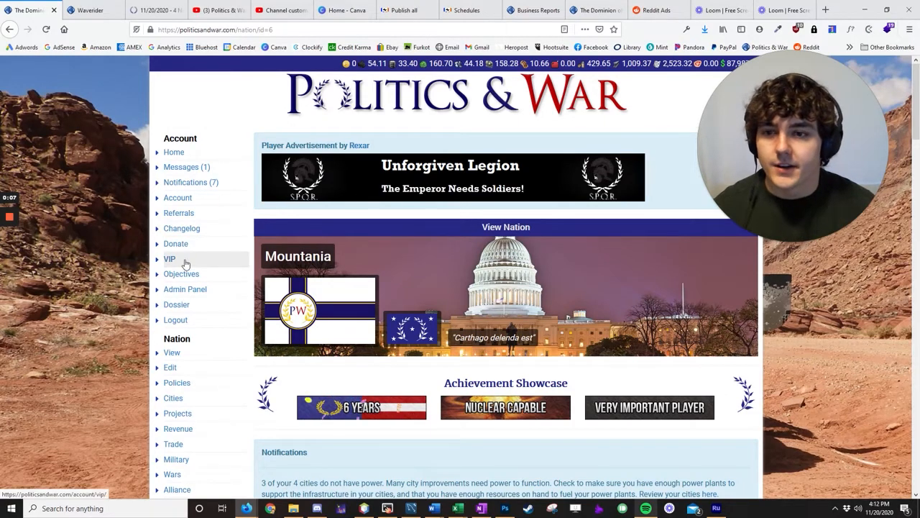
Step: Open VIP Benefits and scroll through the active VIP status and customization perks like portraits and anthems
left_click(169, 259)
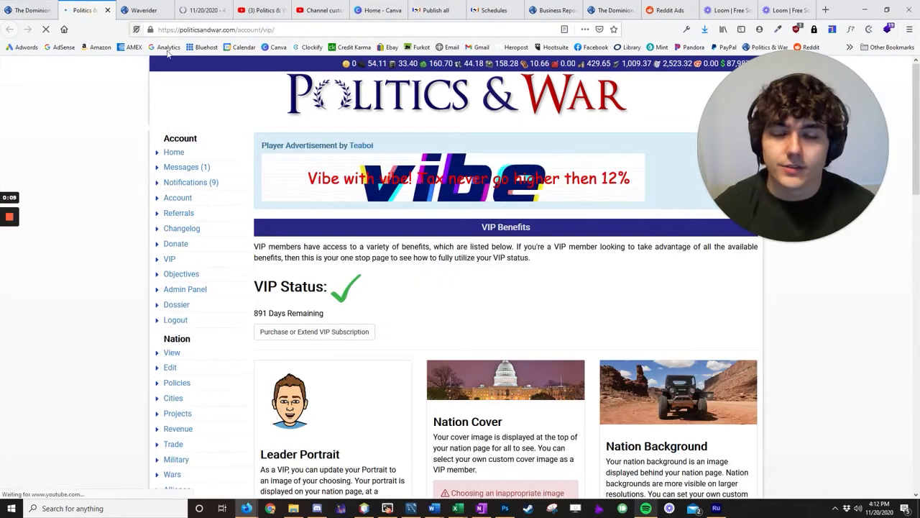
scroll("down", 3)
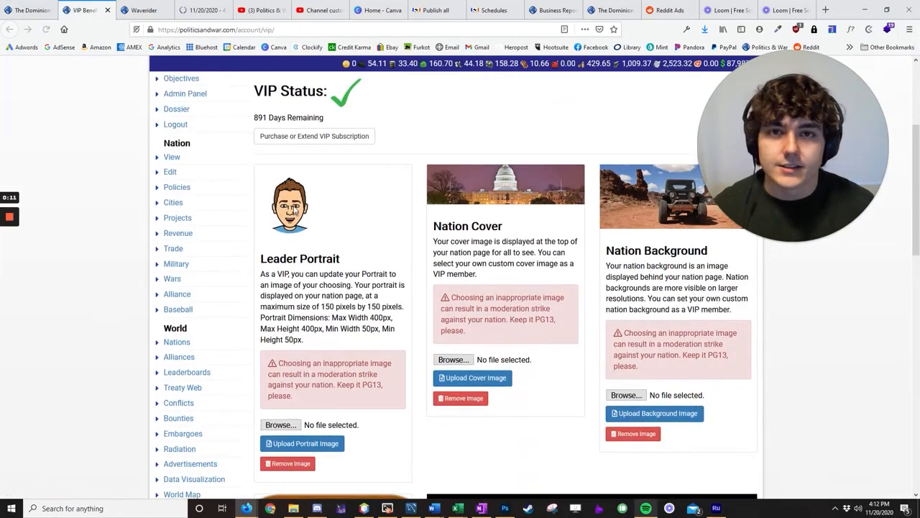
scroll("down", 3)
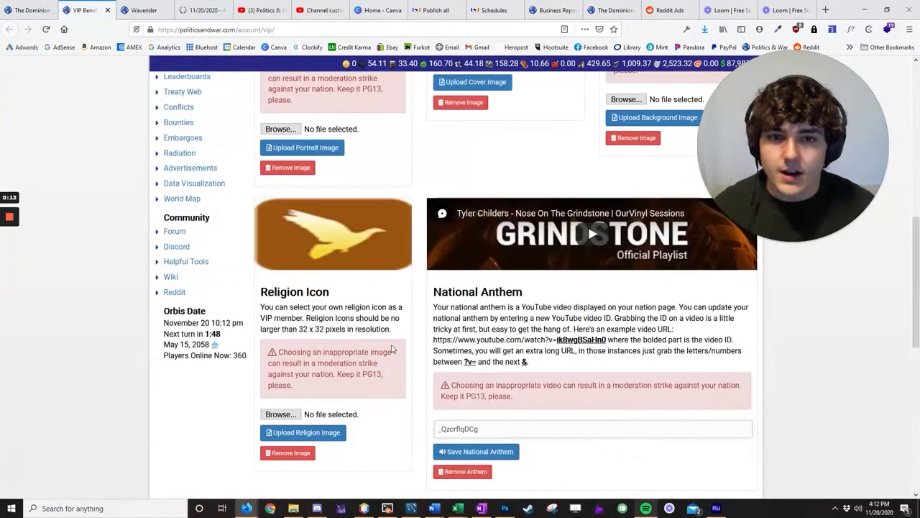
scroll("down", 3)
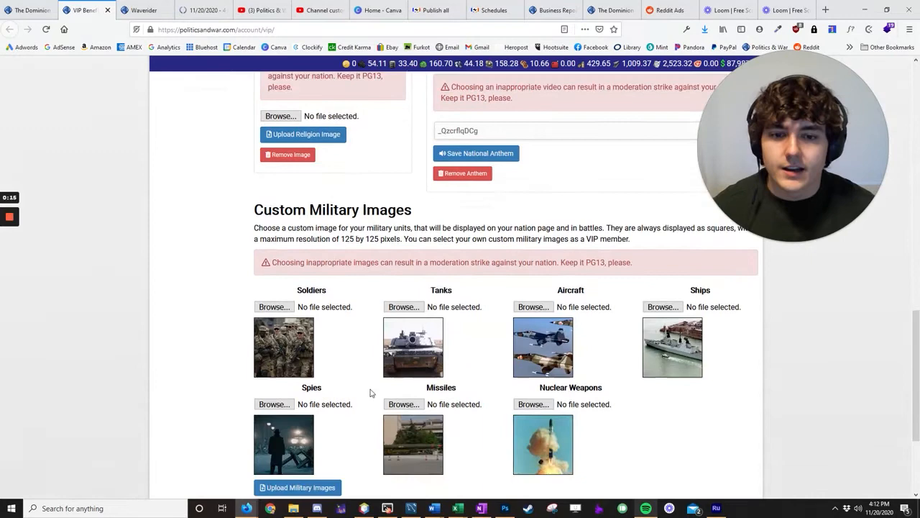
scroll("up", 3)
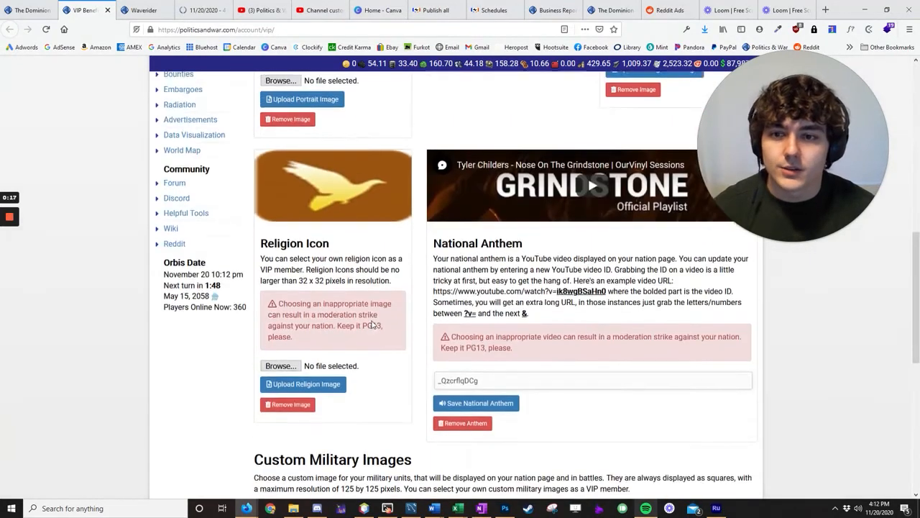
scroll("up", 3)
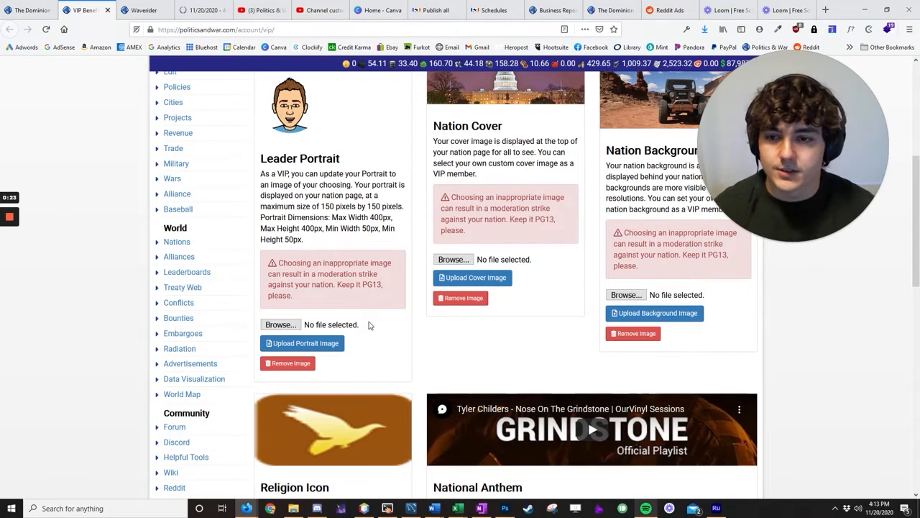
scroll("down", 3)
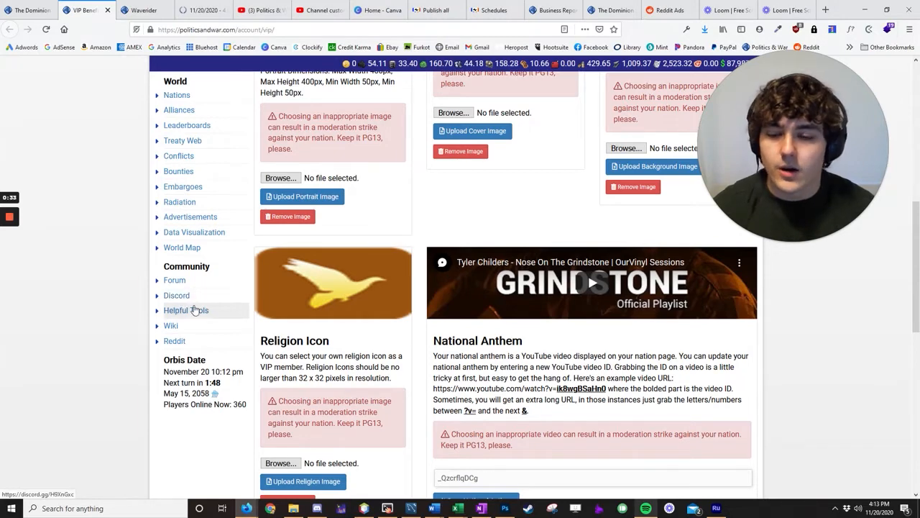
left_click(316, 508)
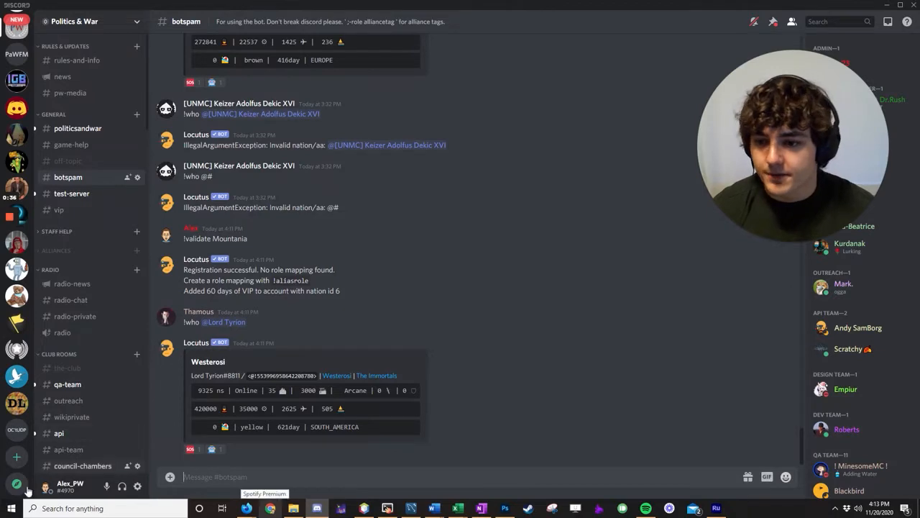
left_click(47, 485)
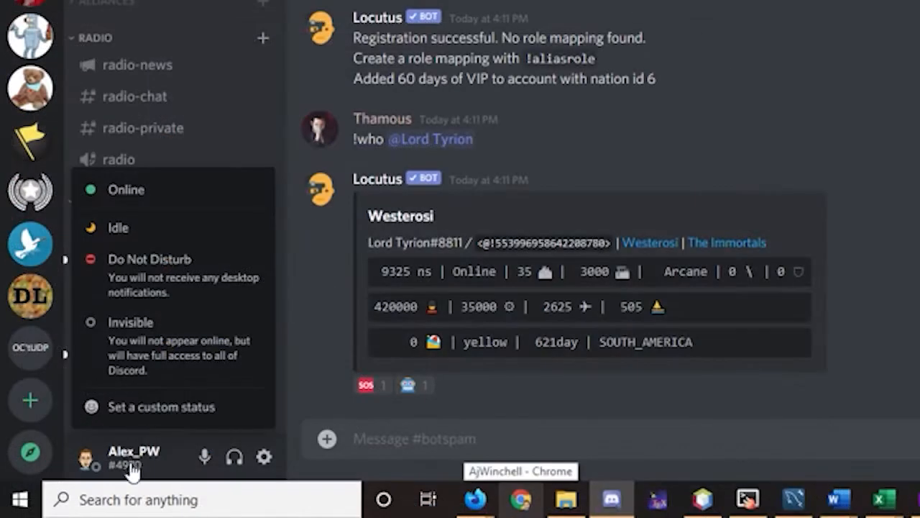
mouse_move(133, 457)
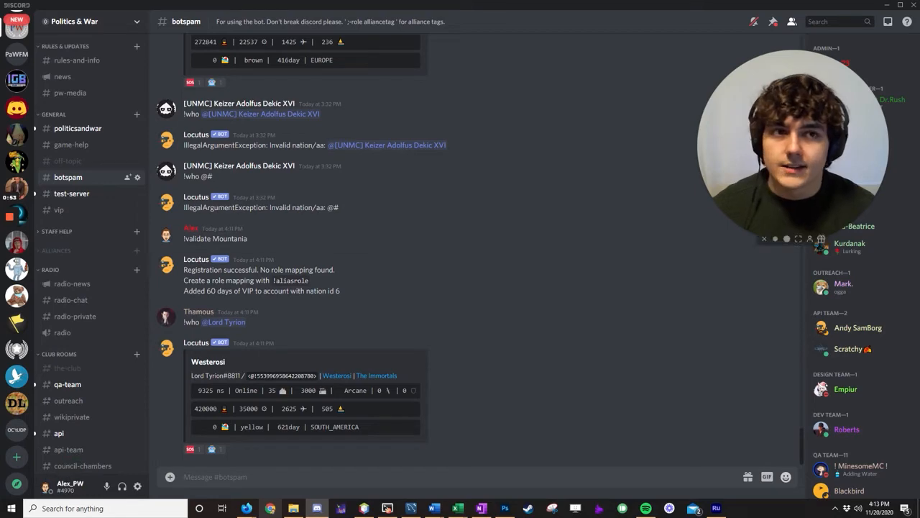
mouse_move(247, 508)
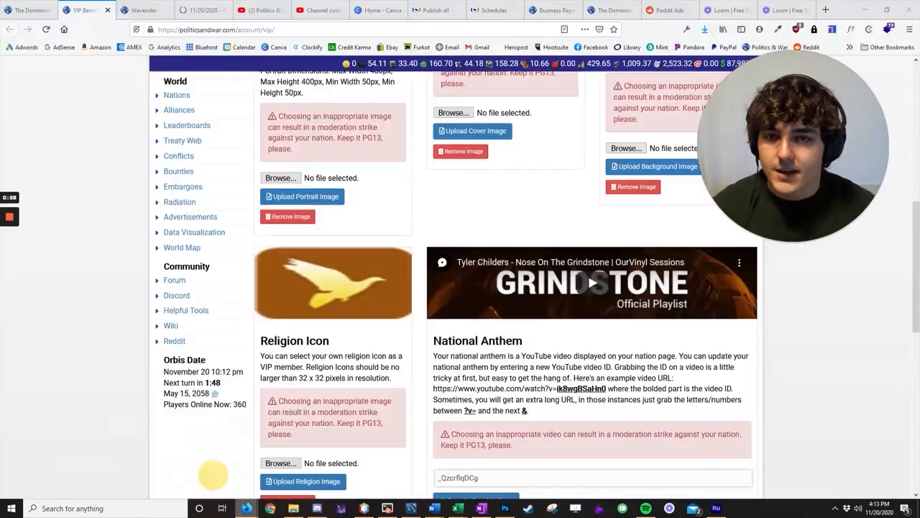
scroll("up", 3)
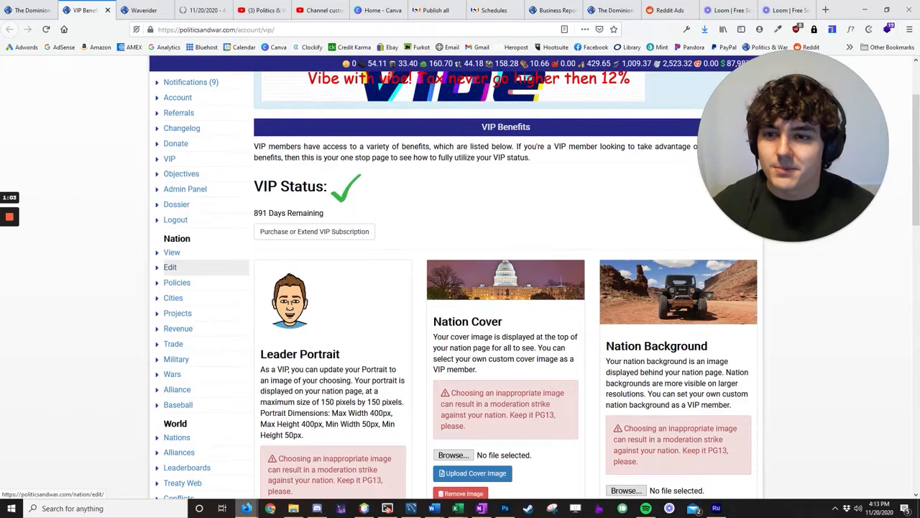
left_click(169, 267)
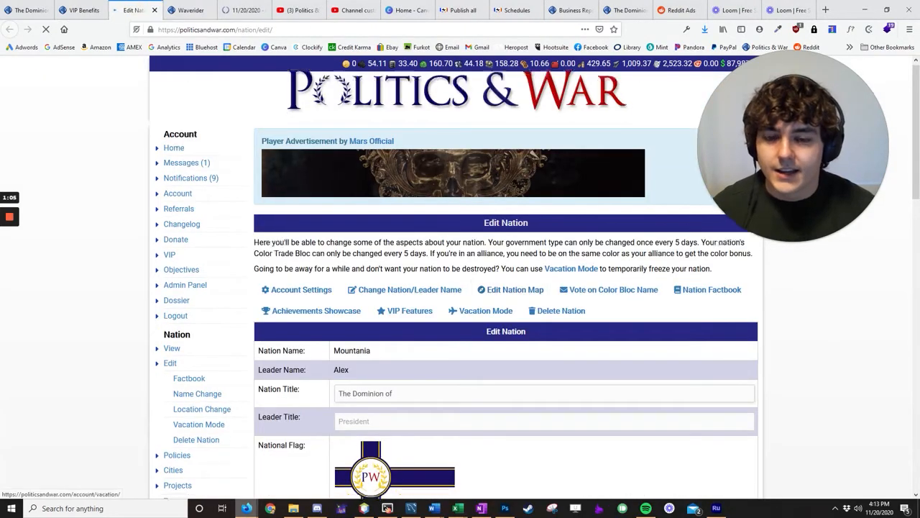
scroll("down", 3)
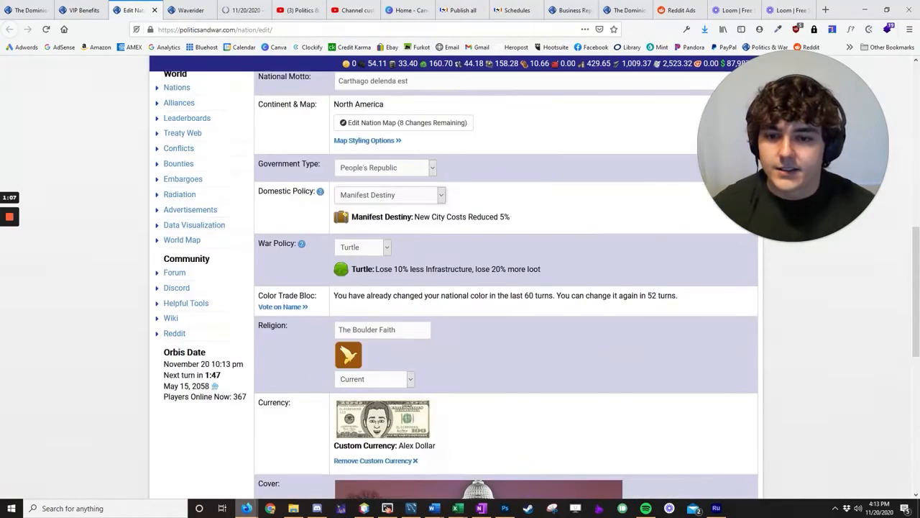
scroll("up", 3)
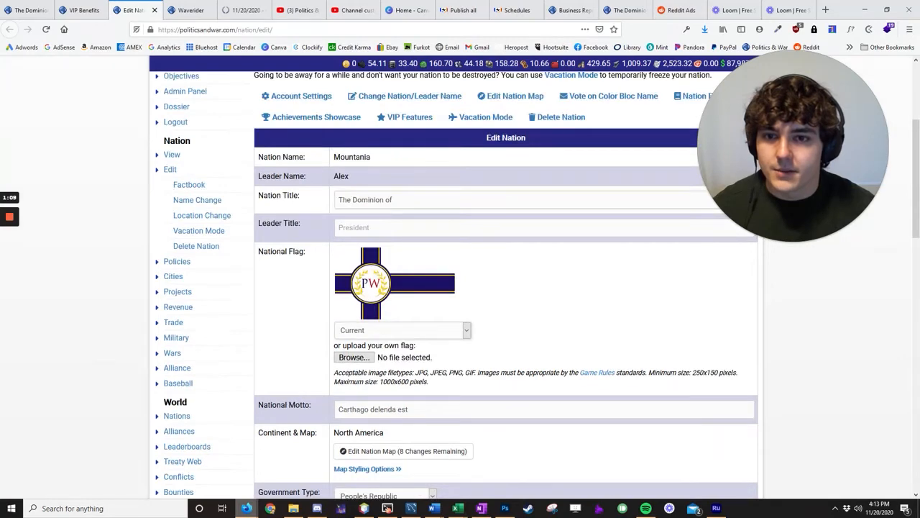
scroll("down", 3)
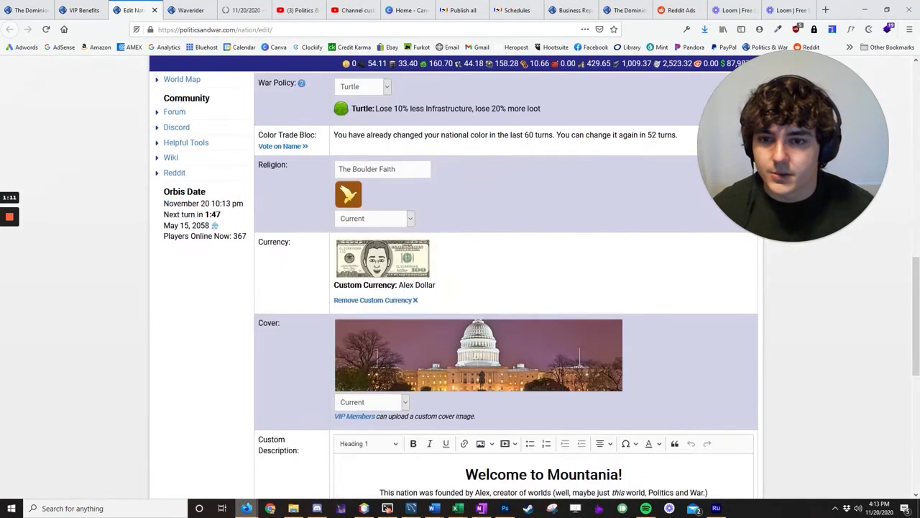
scroll("down", 3)
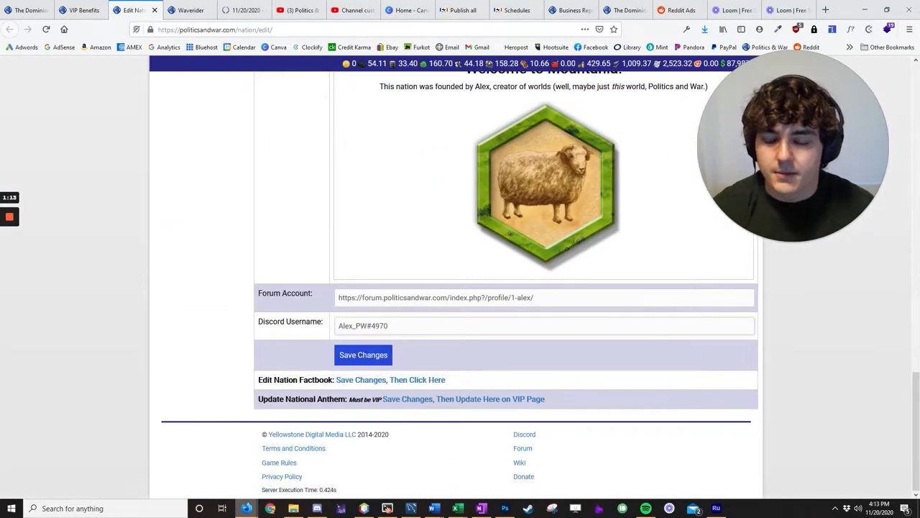
triple_click(543, 324)
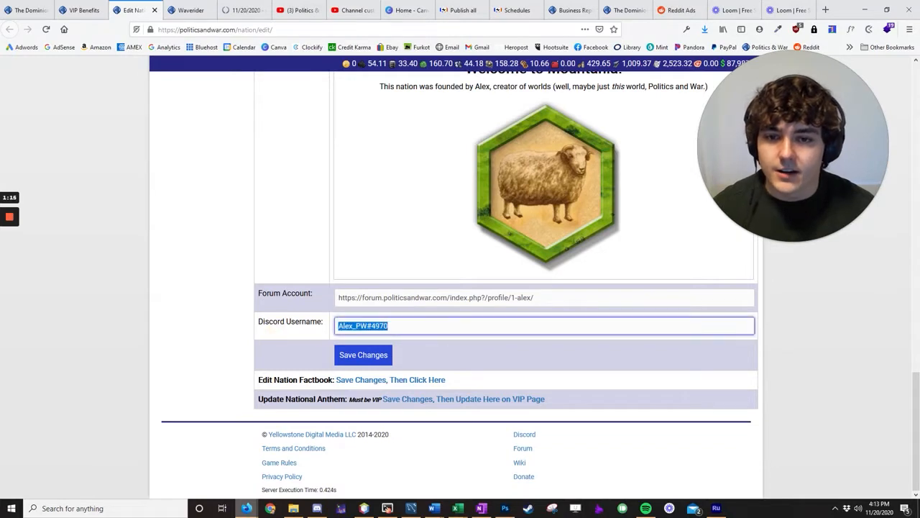
left_click(545, 325)
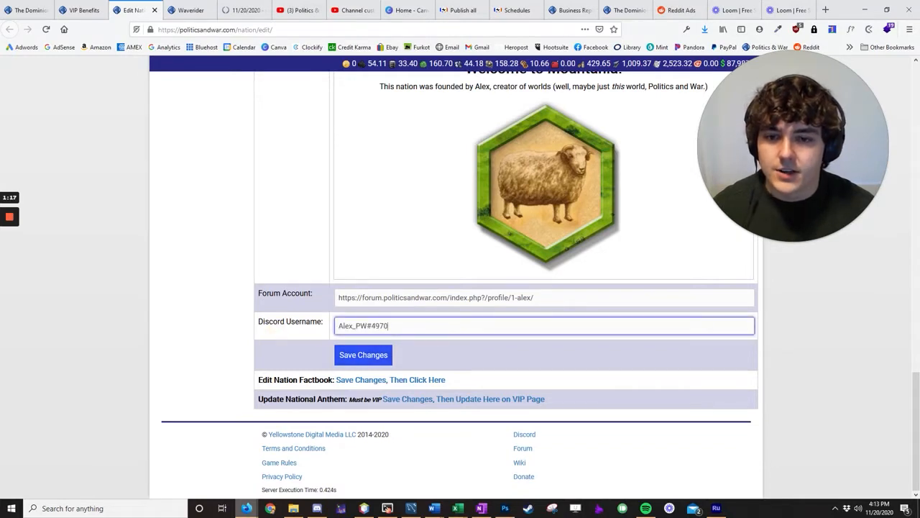
left_click(363, 354)
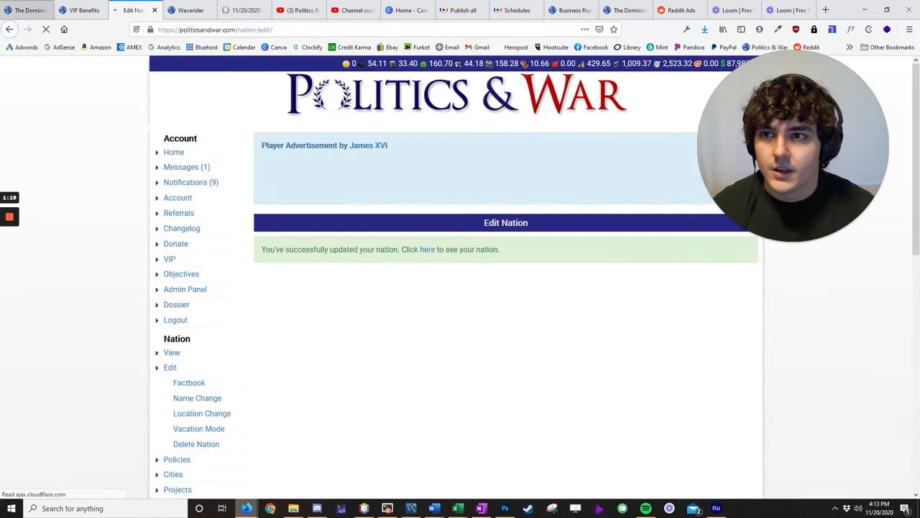
left_click(426, 249)
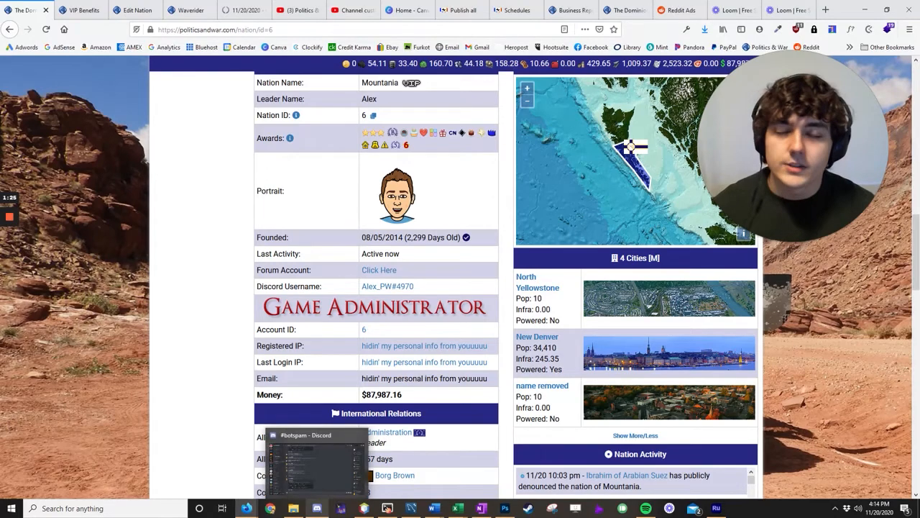
left_click(317, 508)
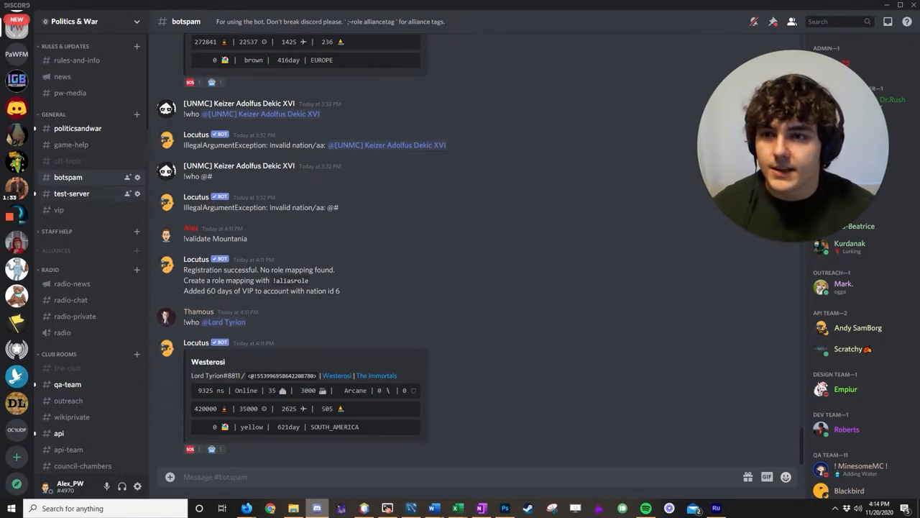
Step: Send '!validate Mountania' in #botspam and select the bot's 60 days of VIP reply
type("!va")
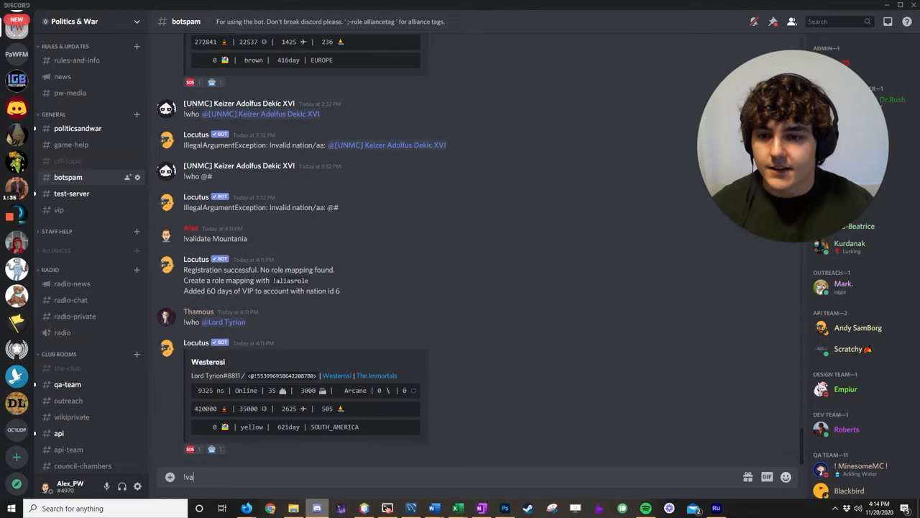
type("lidate")
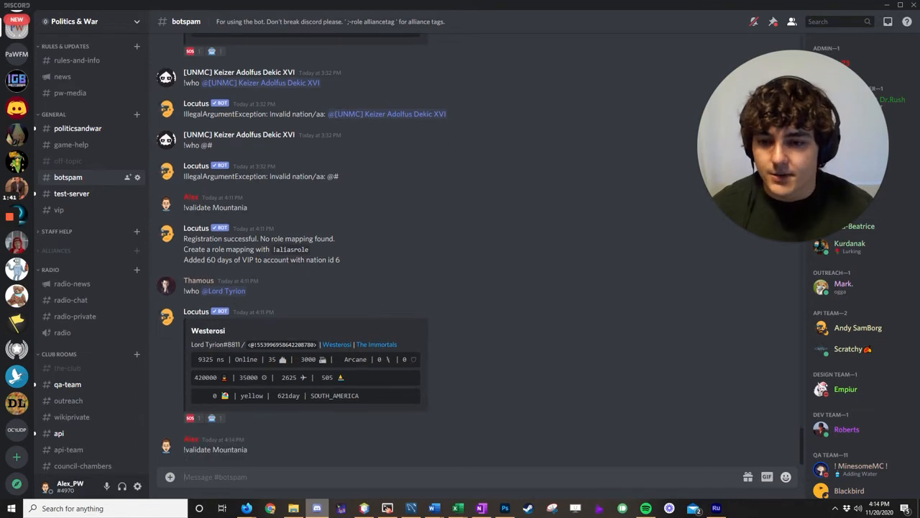
scroll("down", 3)
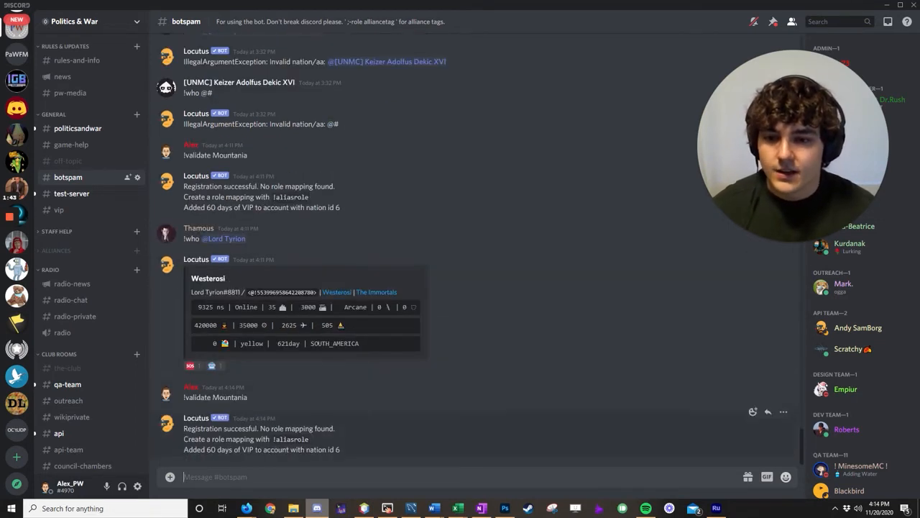
double_click(258, 449)
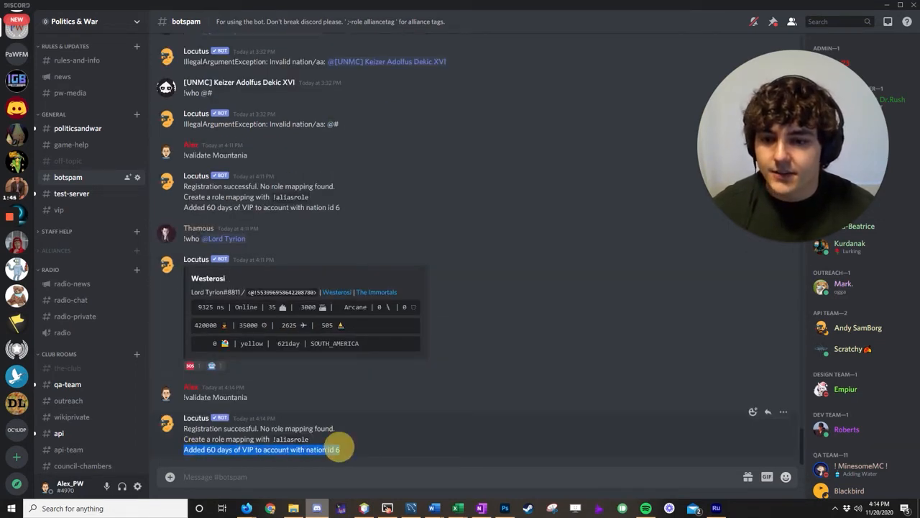